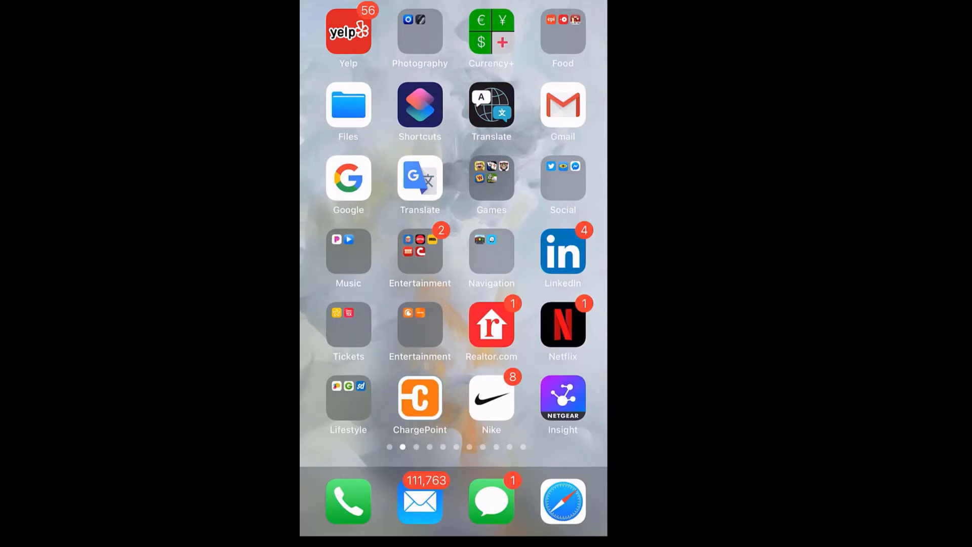
- Launch Insight and open Office_Startup to see the Small HQ device list
left_click(563, 397)
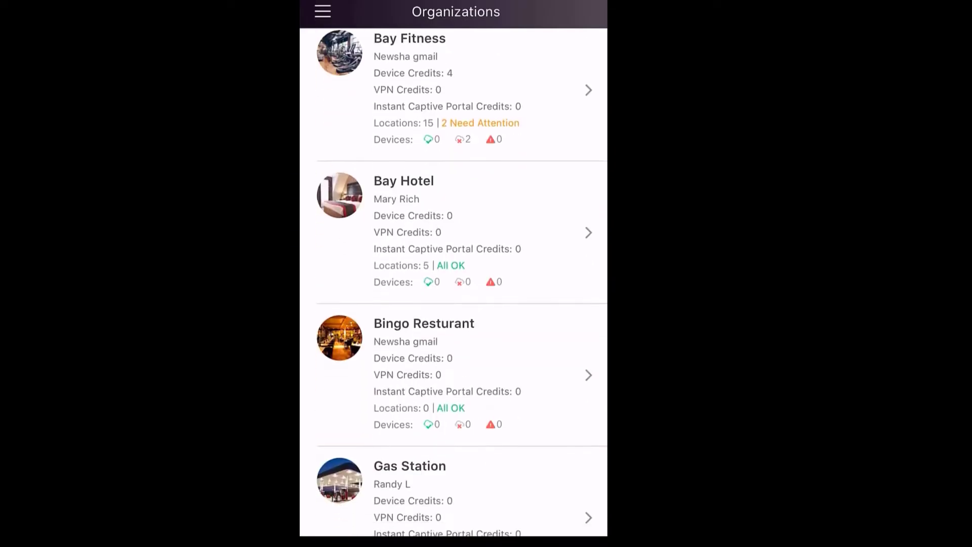
scroll("down", 3)
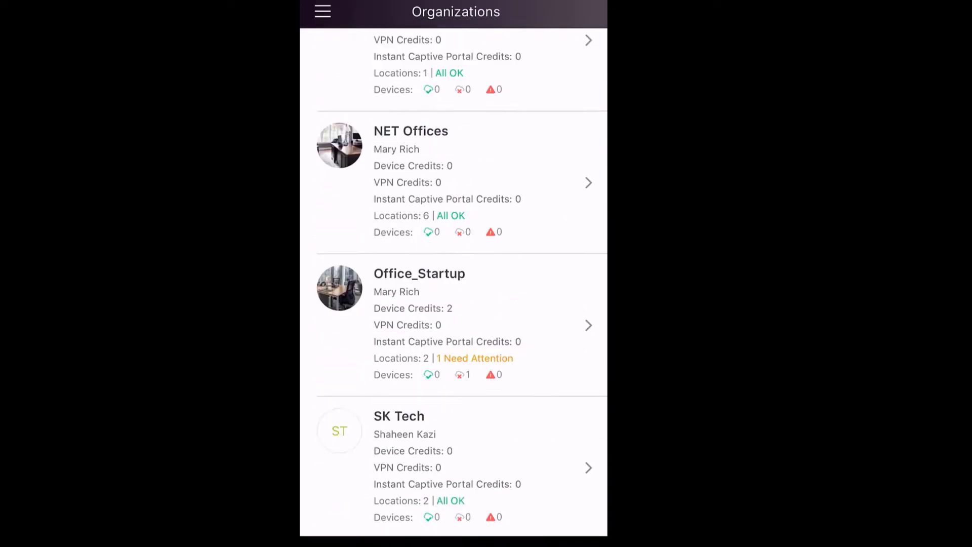
scroll("down", 3)
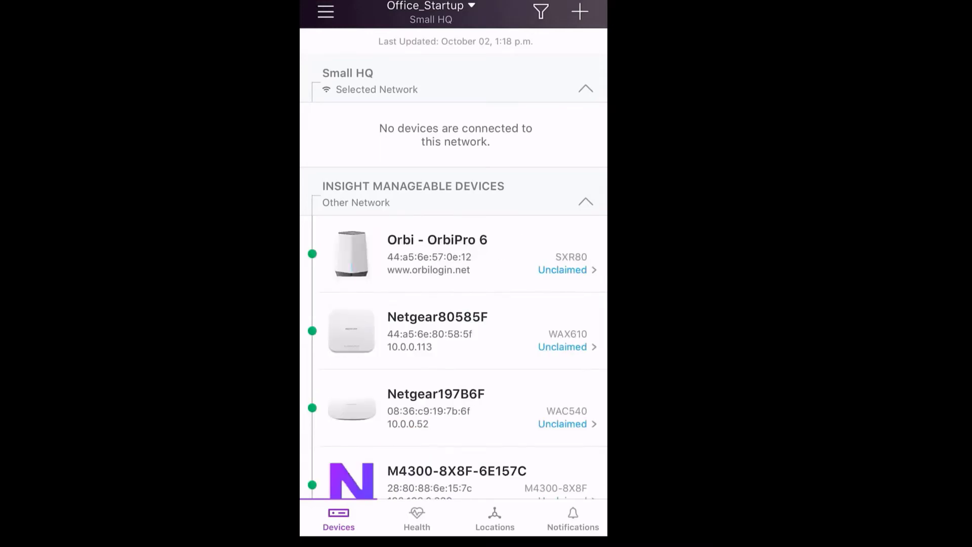
- Add a device by scanning the access point's QR code and choosing its location
left_click(581, 11)
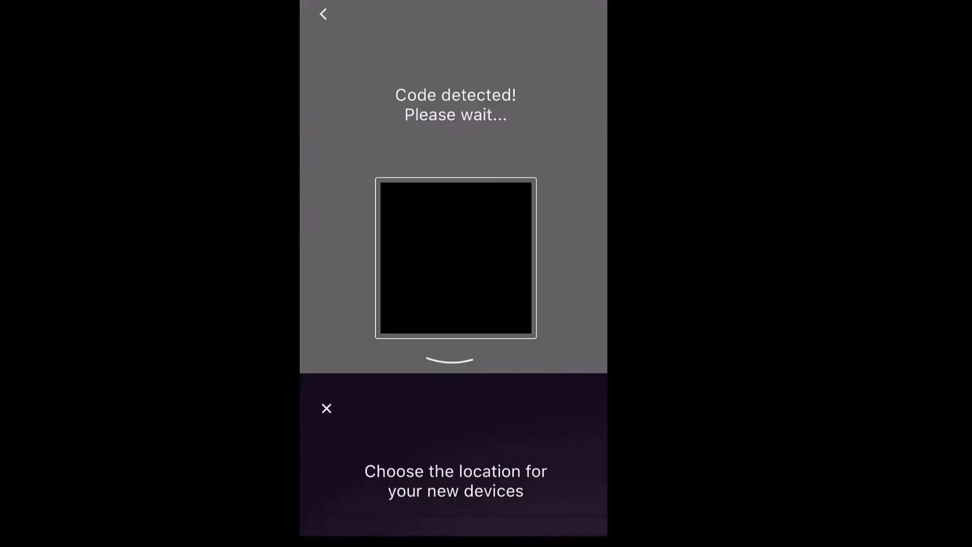
left_click(327, 409)
type("o")
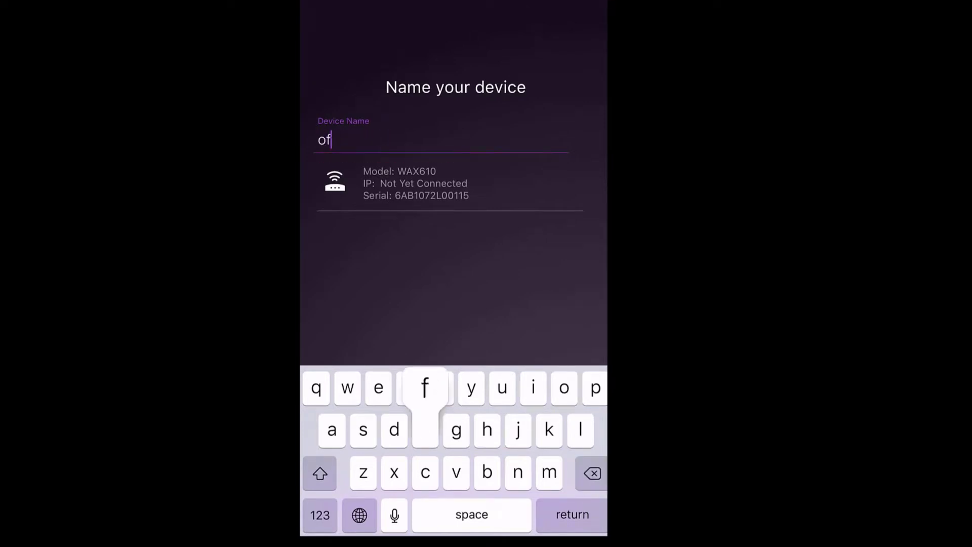
- Name the WAX610 'officewifi01' and confirm registration on the popup
type("fice")
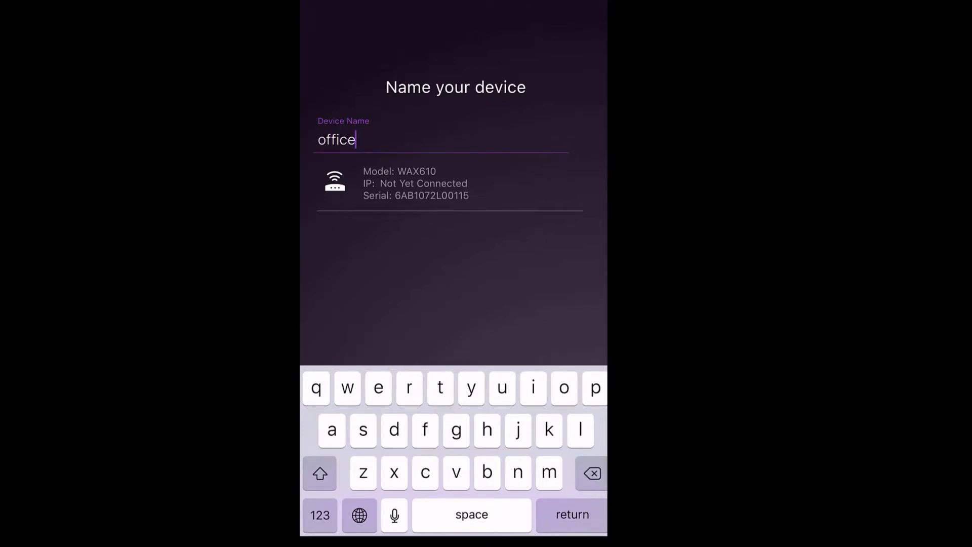
type("wifi")
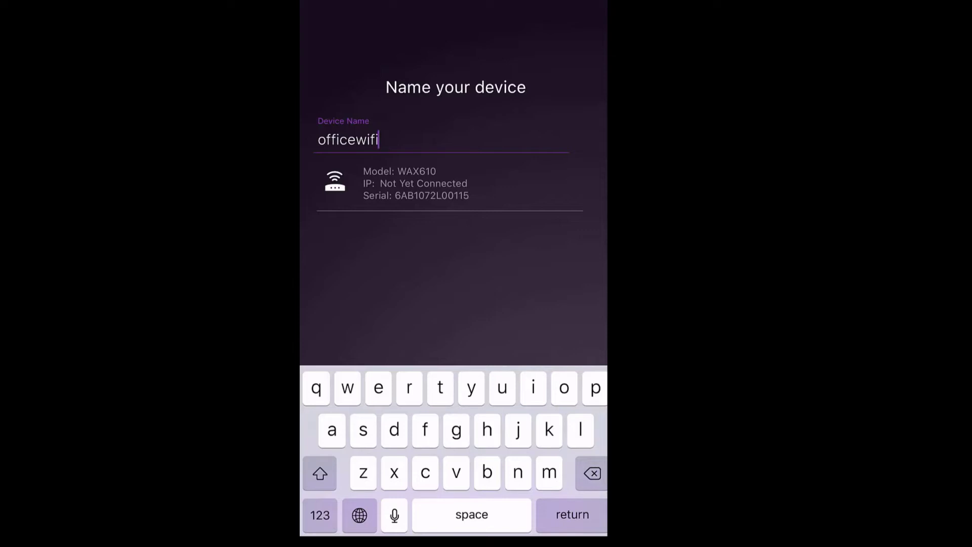
type("01")
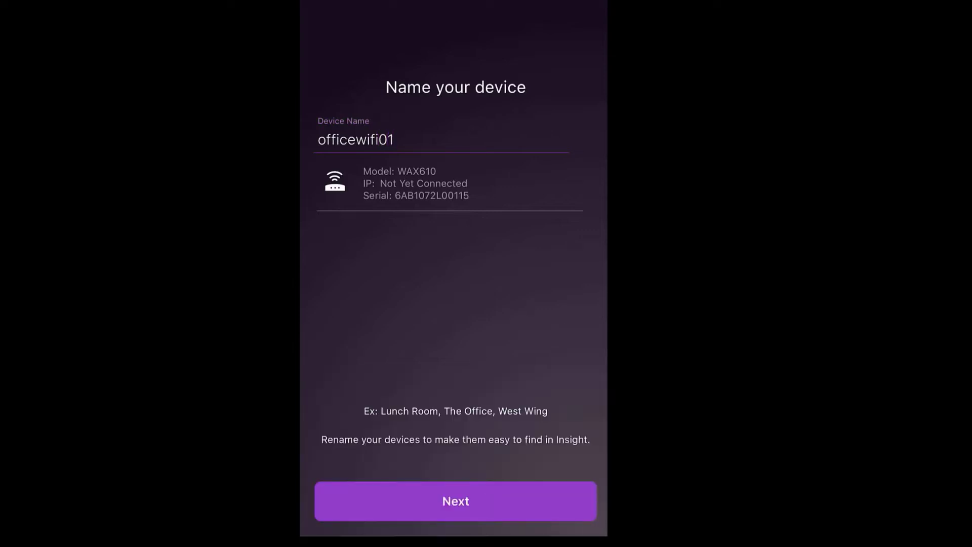
left_click(455, 500)
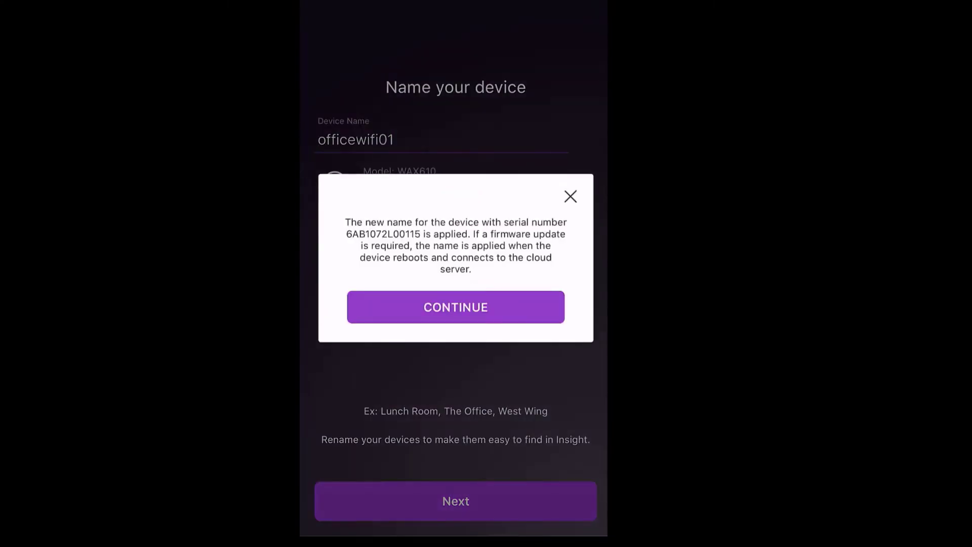
left_click(455, 307)
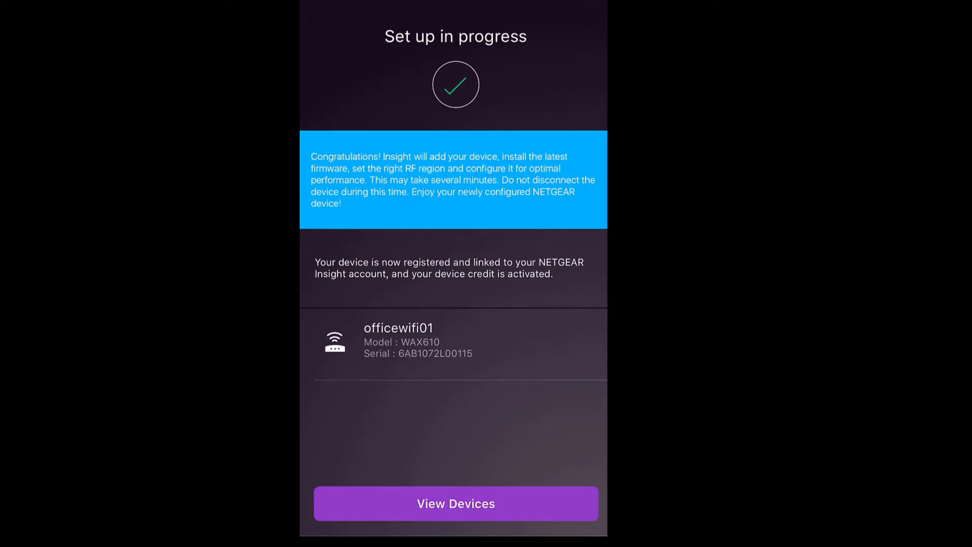
- Reopen the refreshed officewifi01 access point and view its WiFi Networks list
left_click(455, 504)
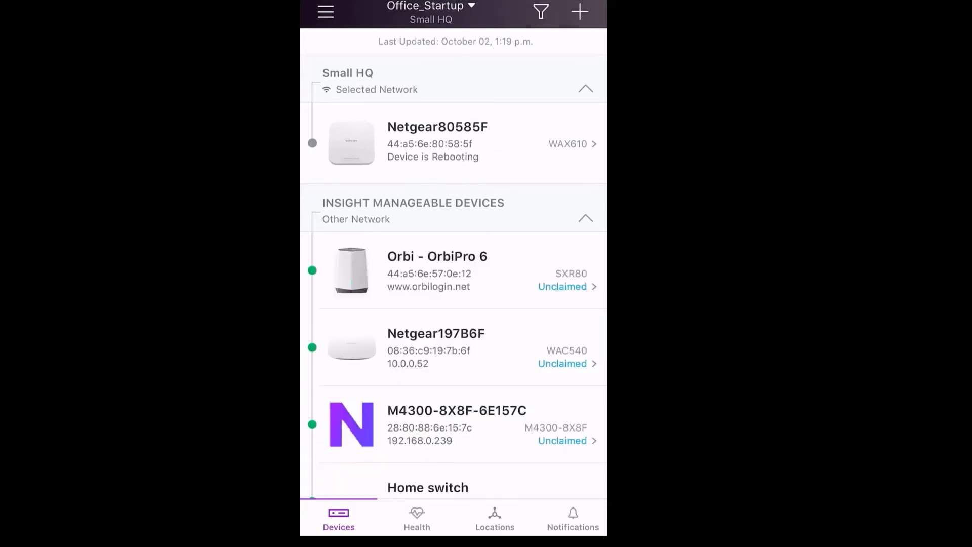
left_click(436, 142)
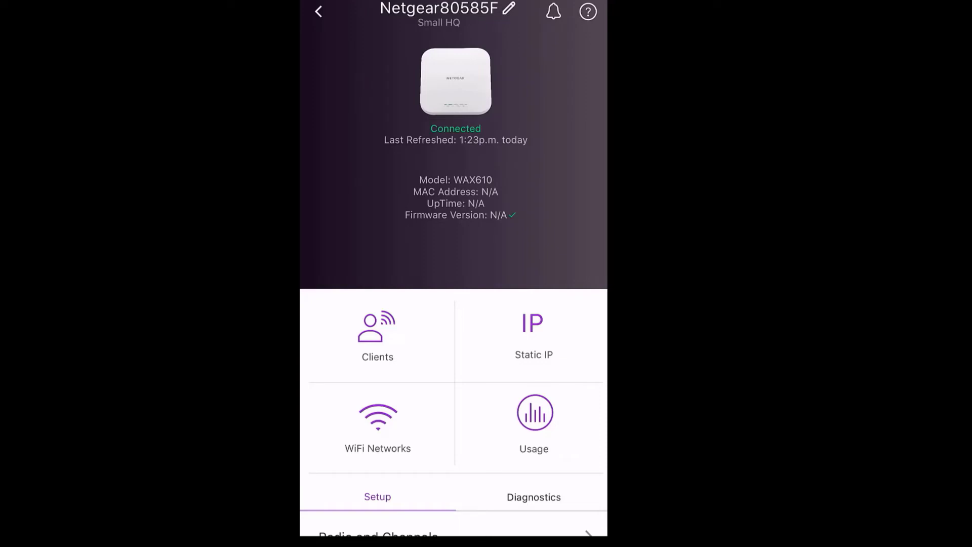
left_click(318, 11)
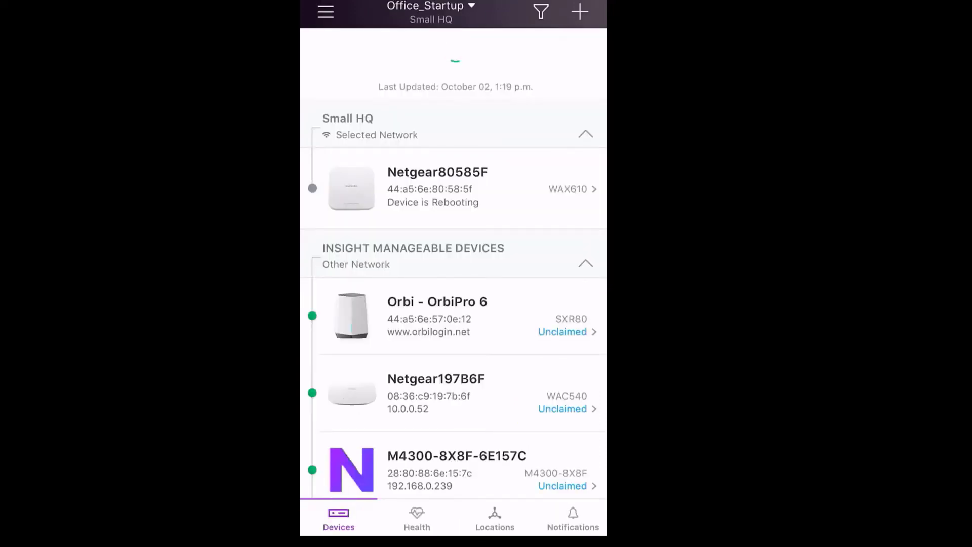
left_click(437, 186)
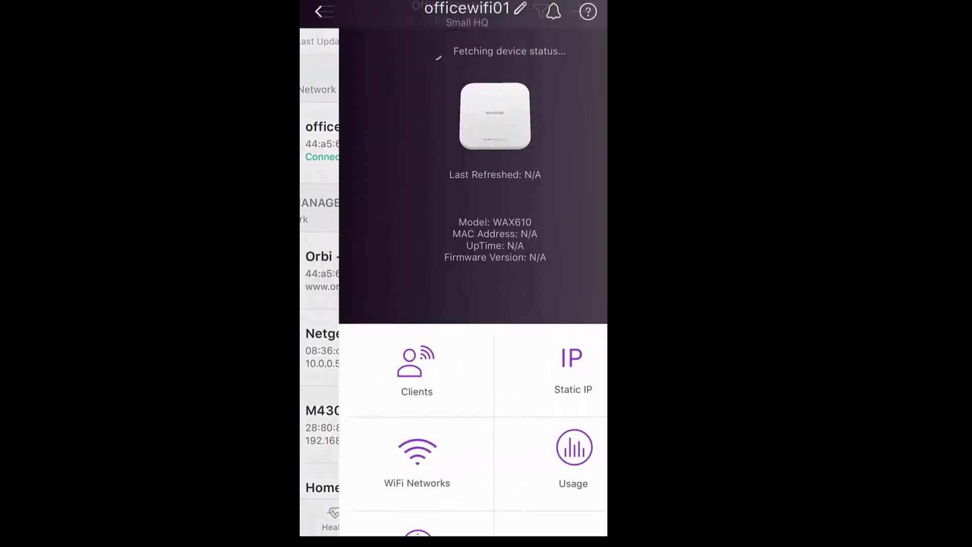
left_click(323, 11)
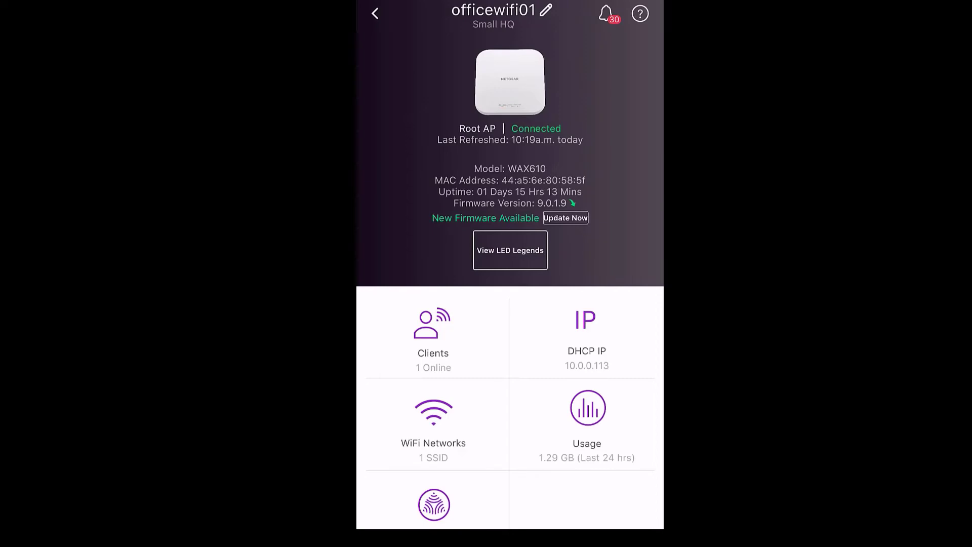
left_click(433, 428)
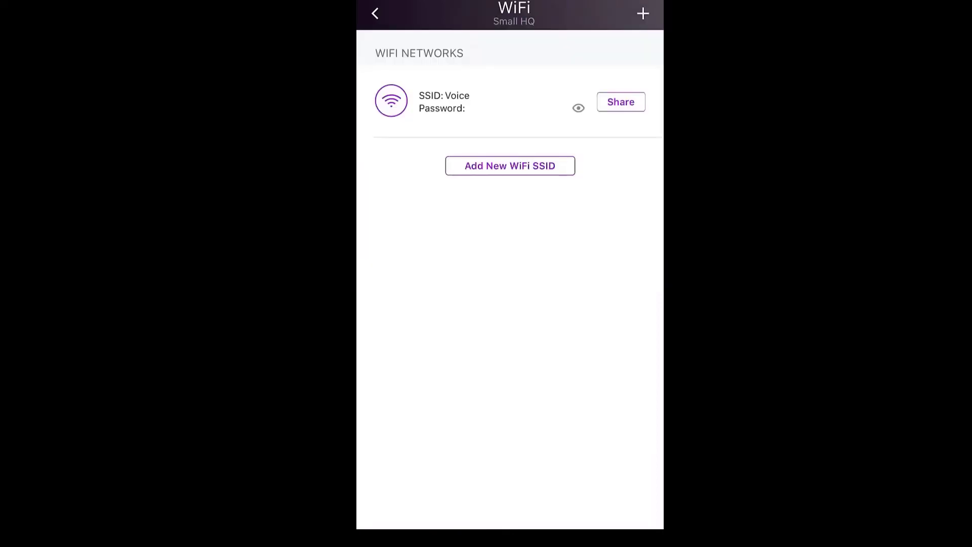
- Add a new WiFi network with the SSID 'GuestWifi'
left_click(510, 166)
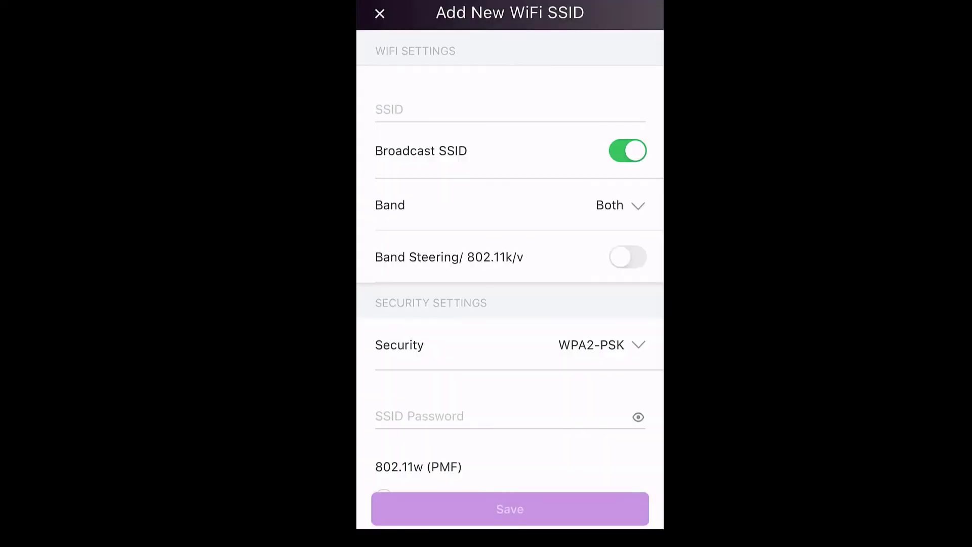
left_click(510, 110)
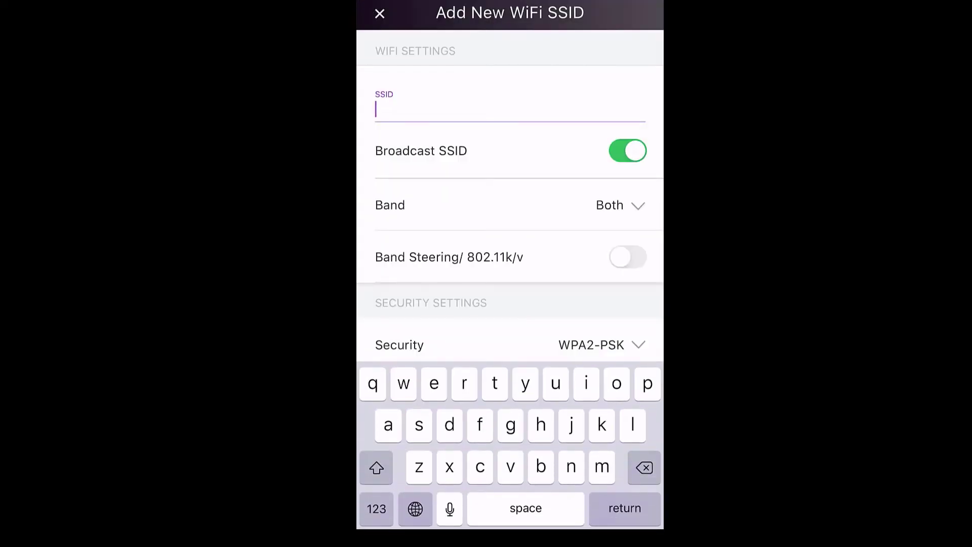
type("G")
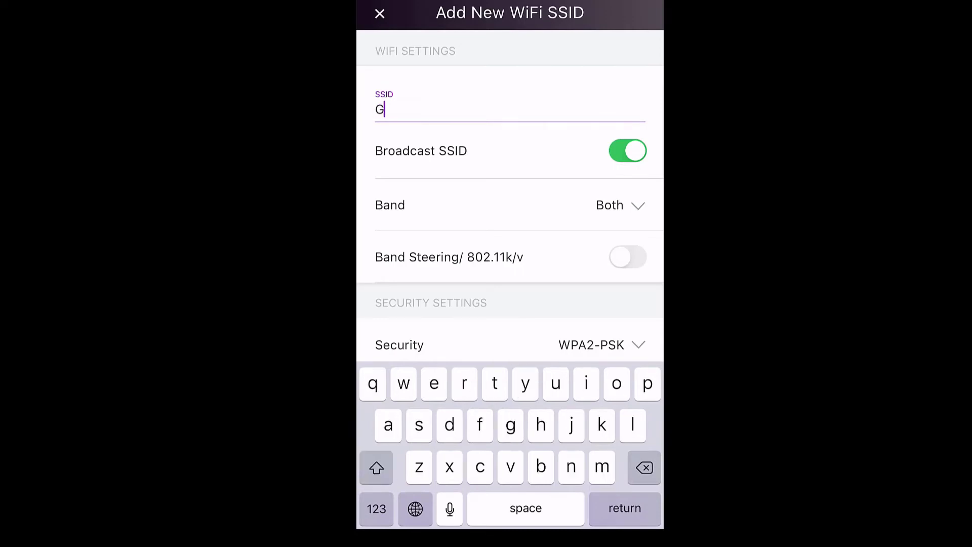
type("uest")
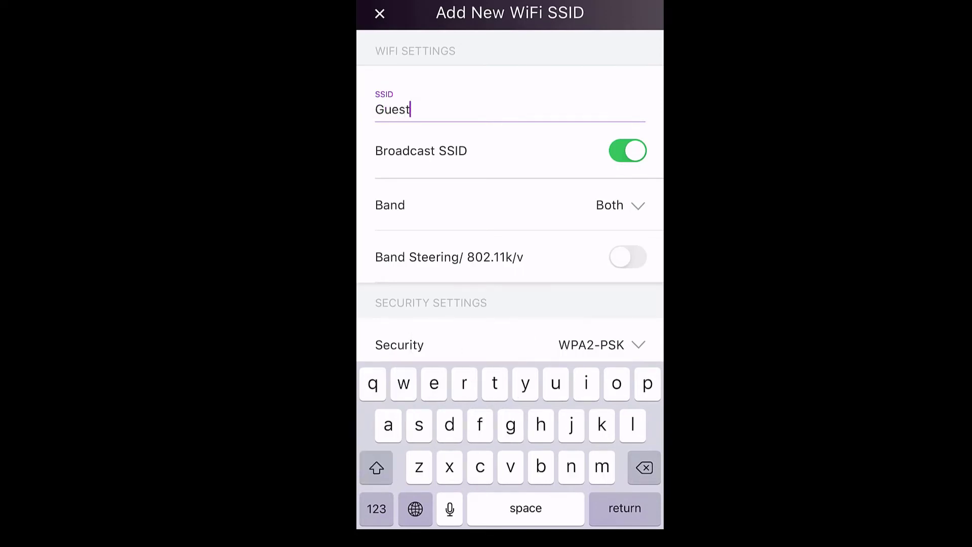
type("W")
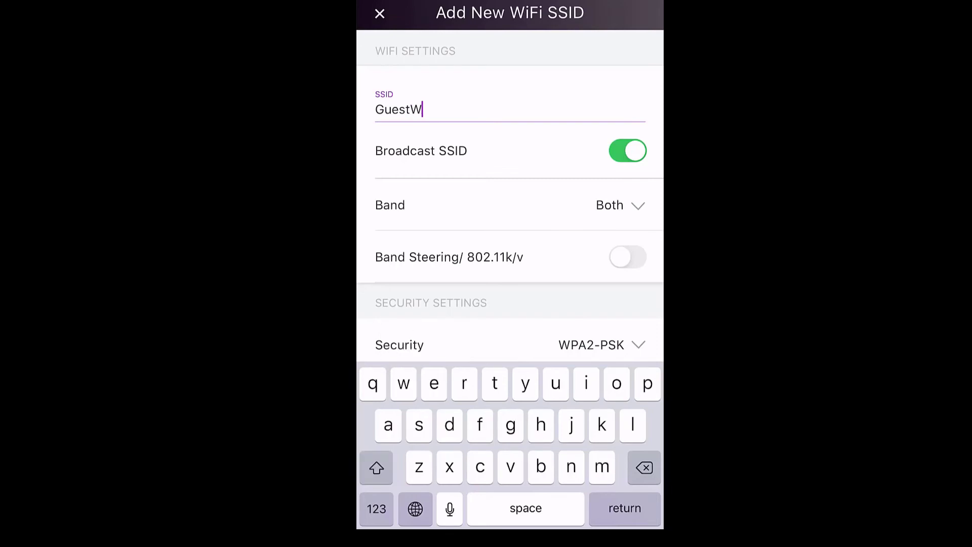
type("ifi")
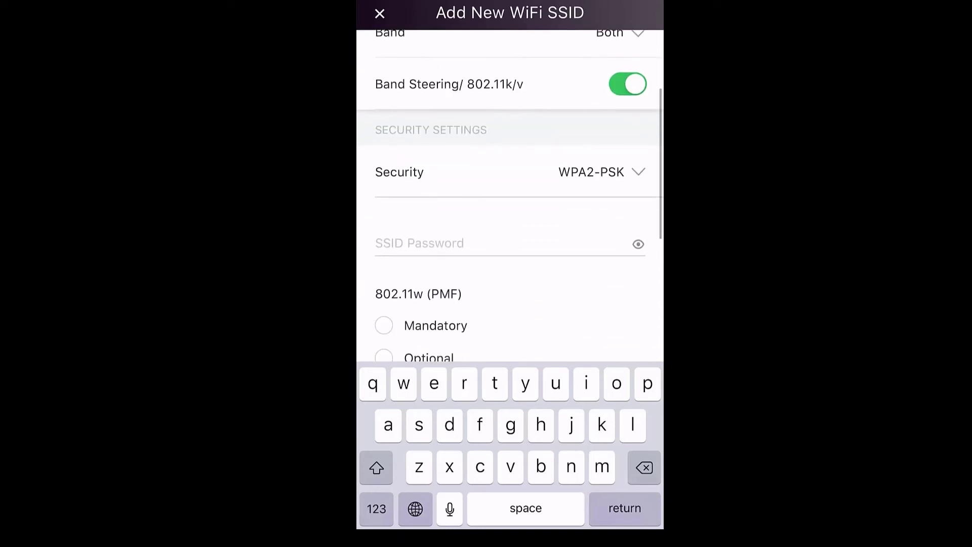
scroll("up", 3)
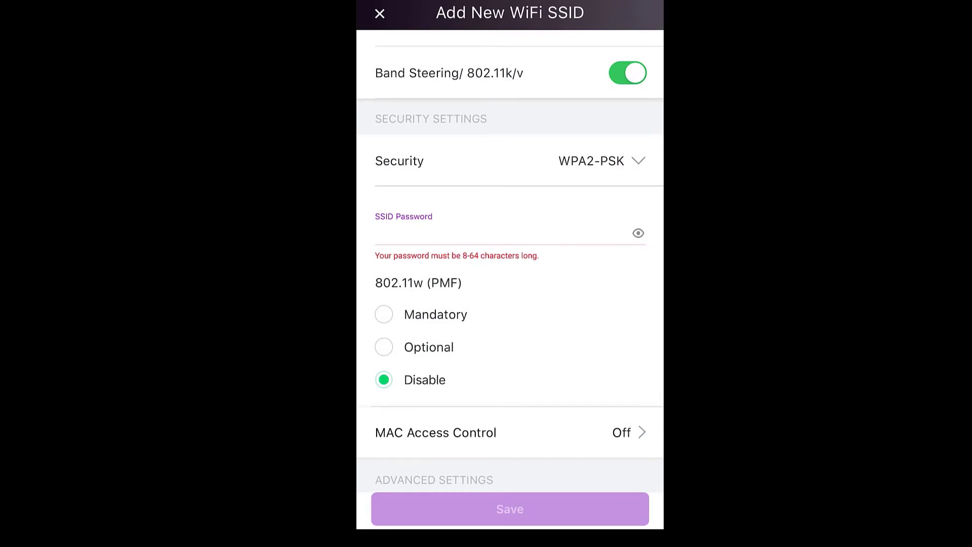
left_click(508, 233)
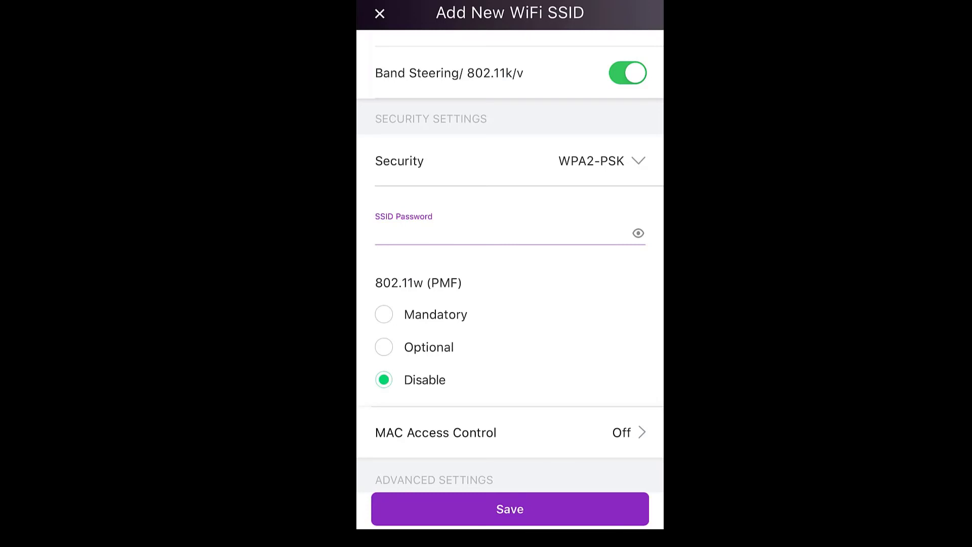
left_click(508, 242)
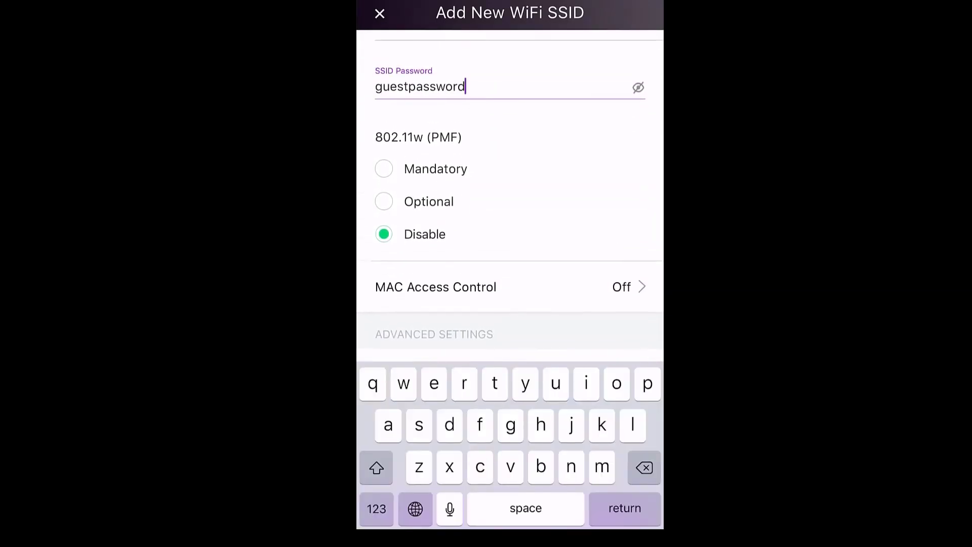
scroll("down", 3)
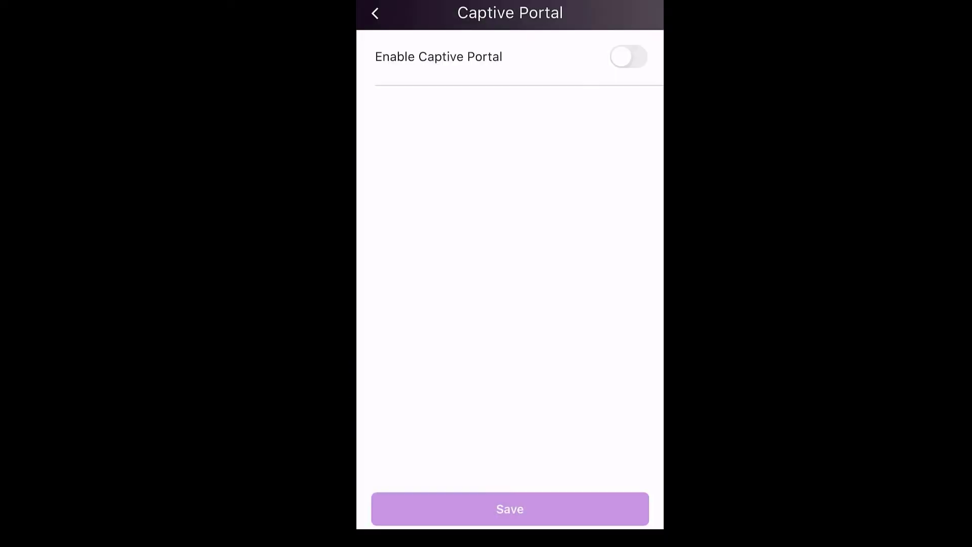
- Turn on captive portal with a display message, preview the sign-in page, and save
left_click(628, 56)
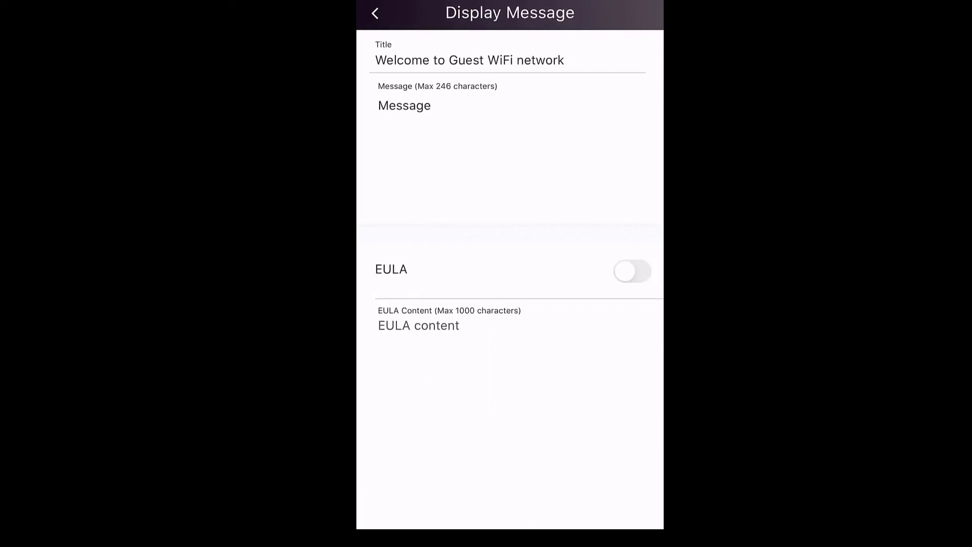
left_click(375, 12)
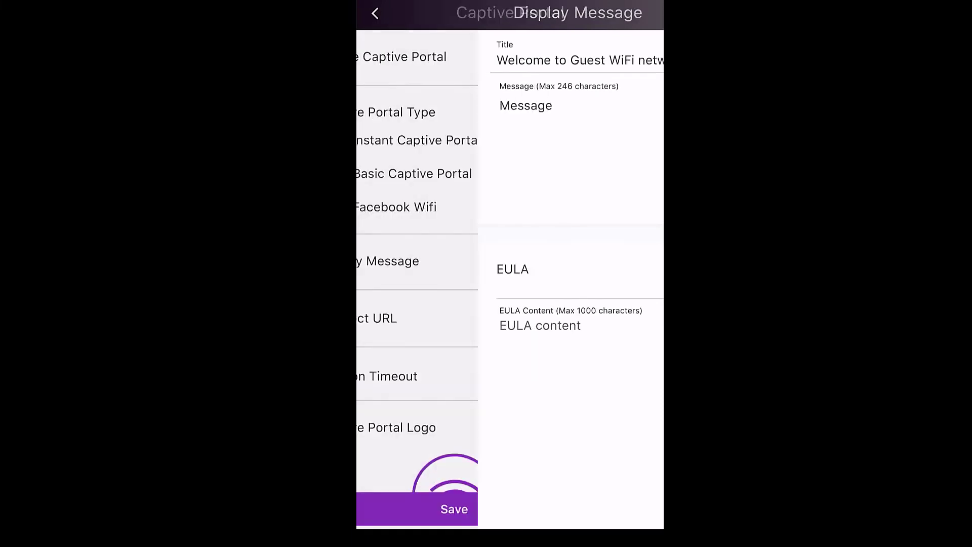
left_click(374, 12)
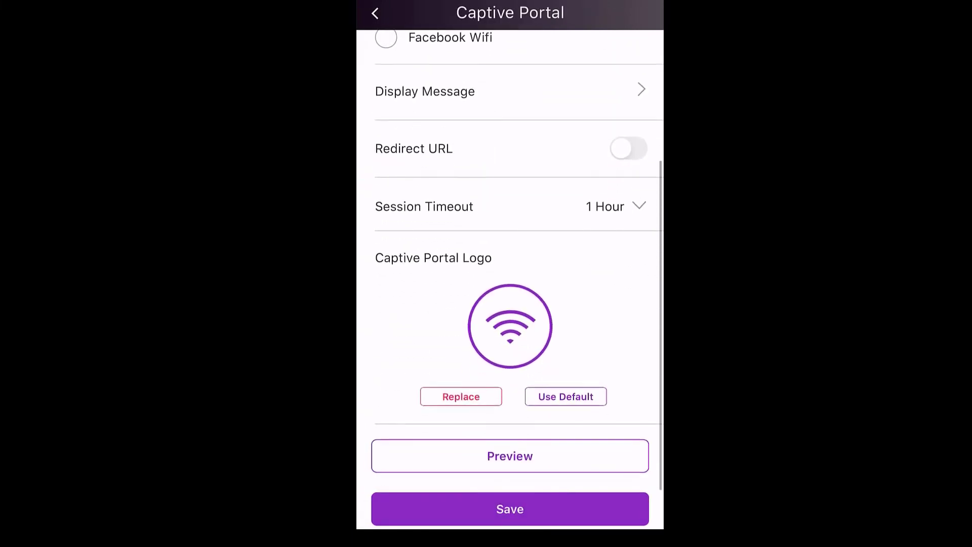
left_click(509, 456)
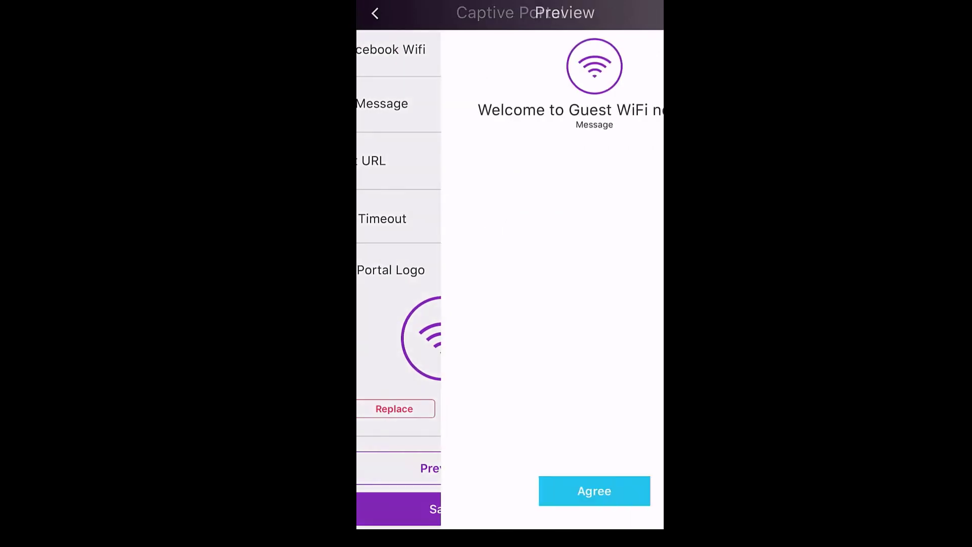
left_click(374, 12)
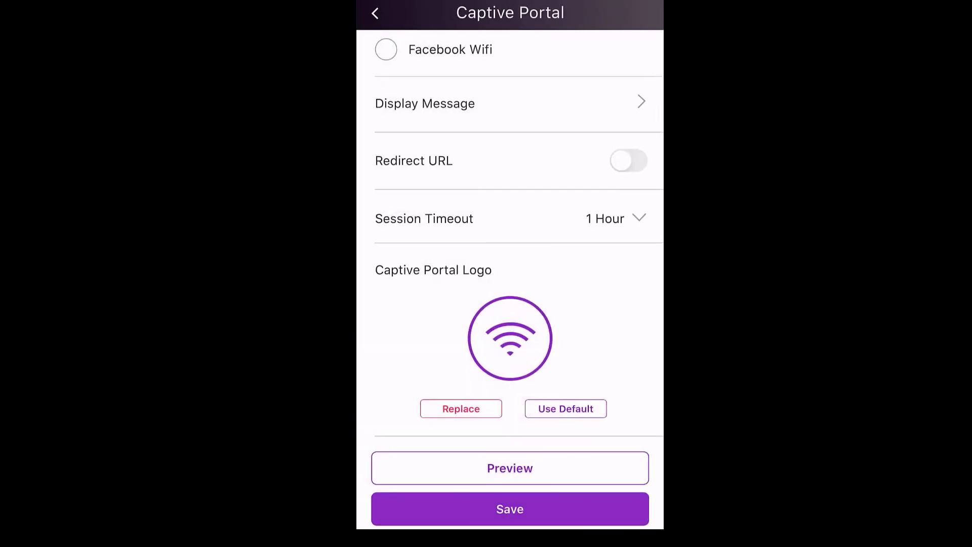
left_click(375, 13)
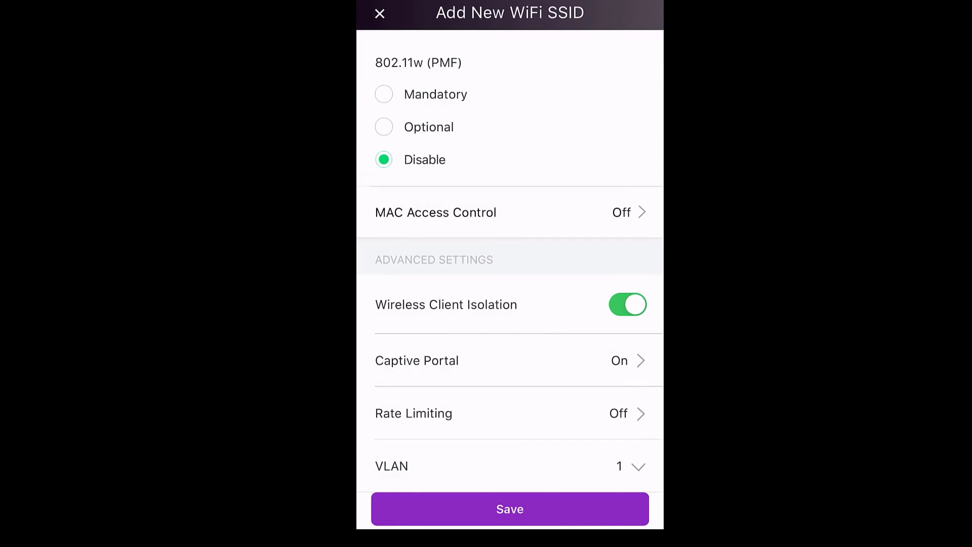
- Save GuestWifi, dismiss the success dialog, and return to officewifi01 showing 2 SSIDs
left_click(510, 508)
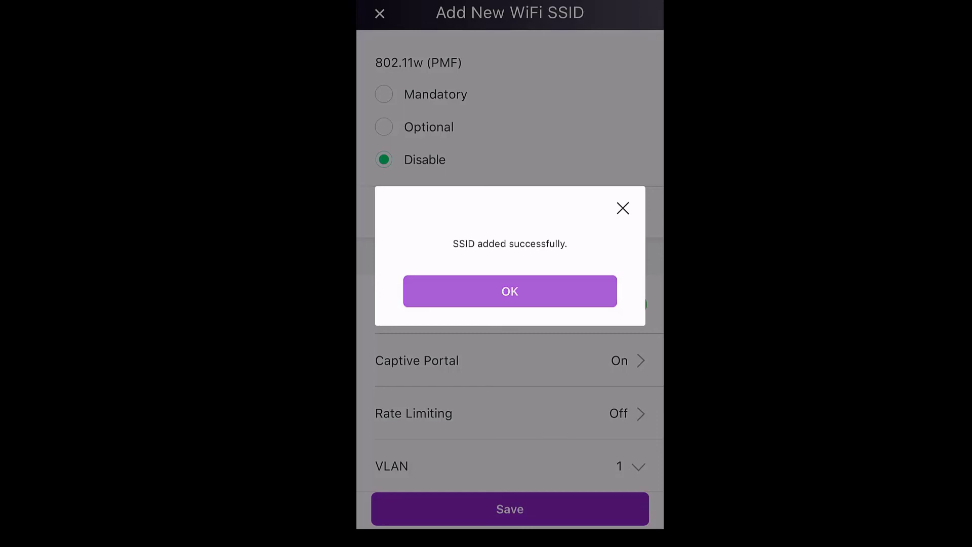
left_click(509, 292)
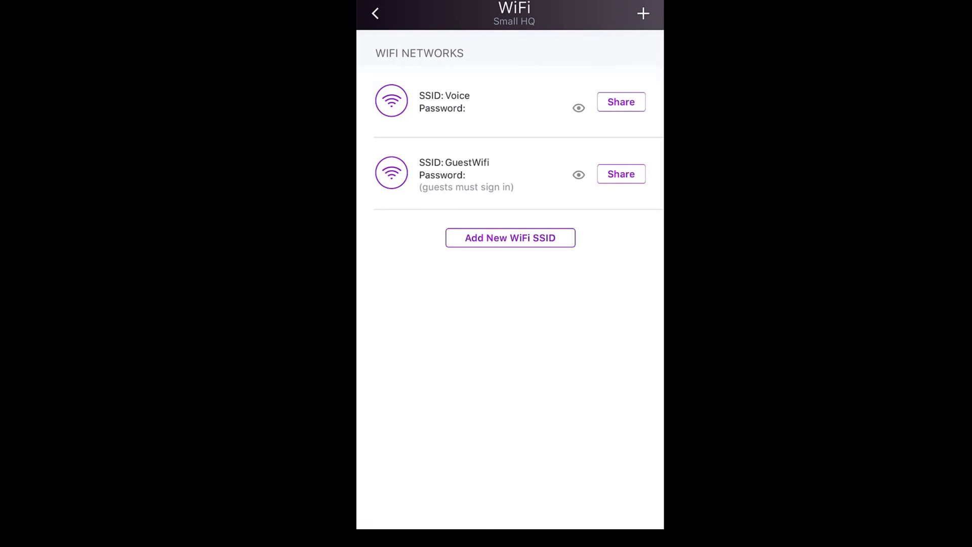
left_click(375, 14)
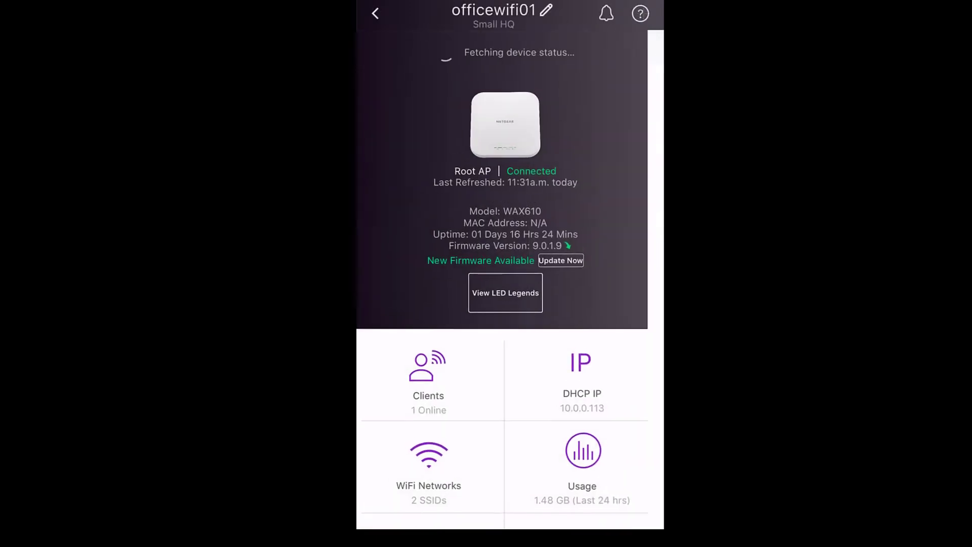
scroll("up", 3)
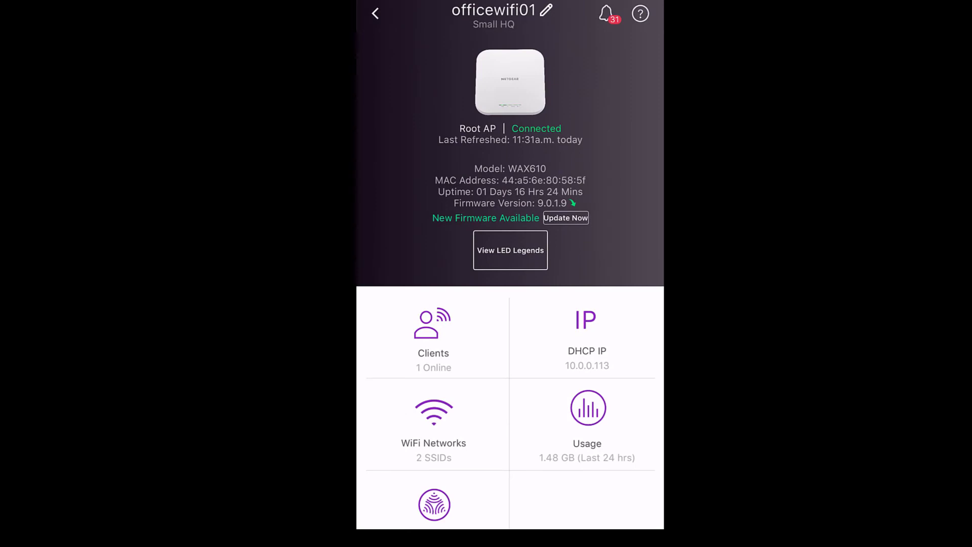